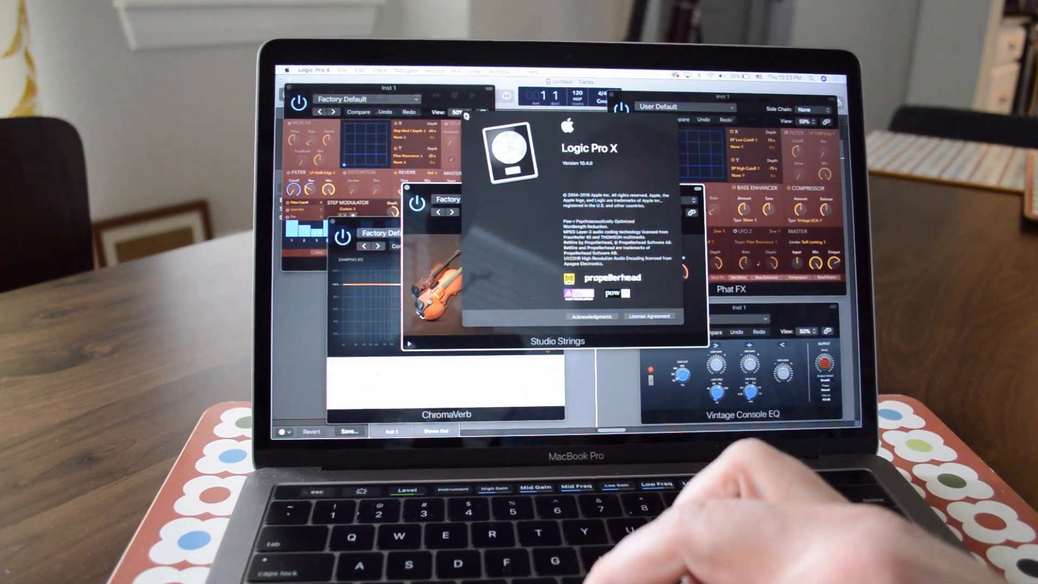
Step: Close the About Logic Pro X 10.4.0 window to reveal the open plugin windows
left_click(530, 70)
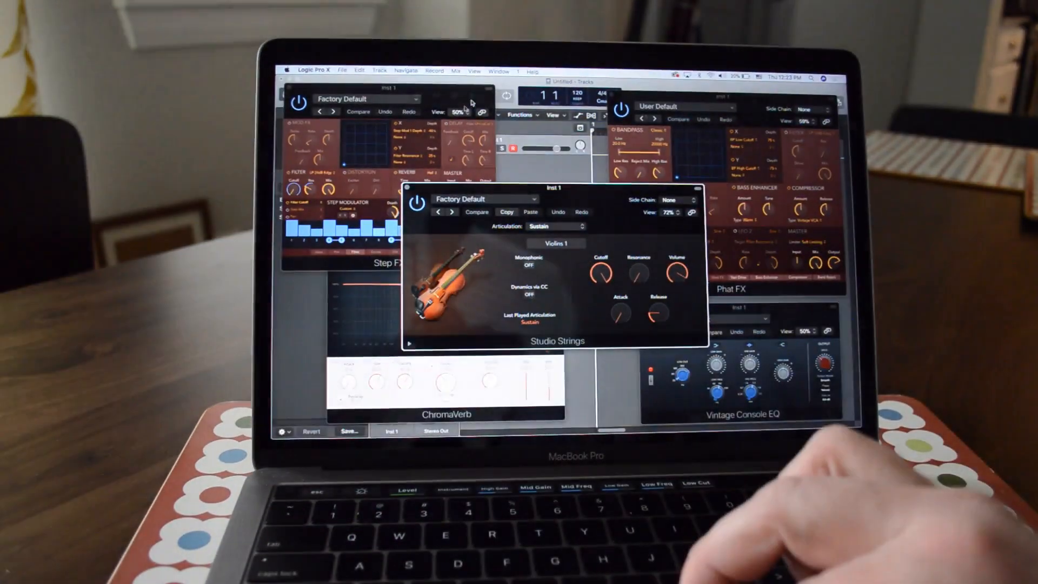
Step: Show the What's New in Logic Pro X 10.4 overview from the Help menu
left_click(526, 71)
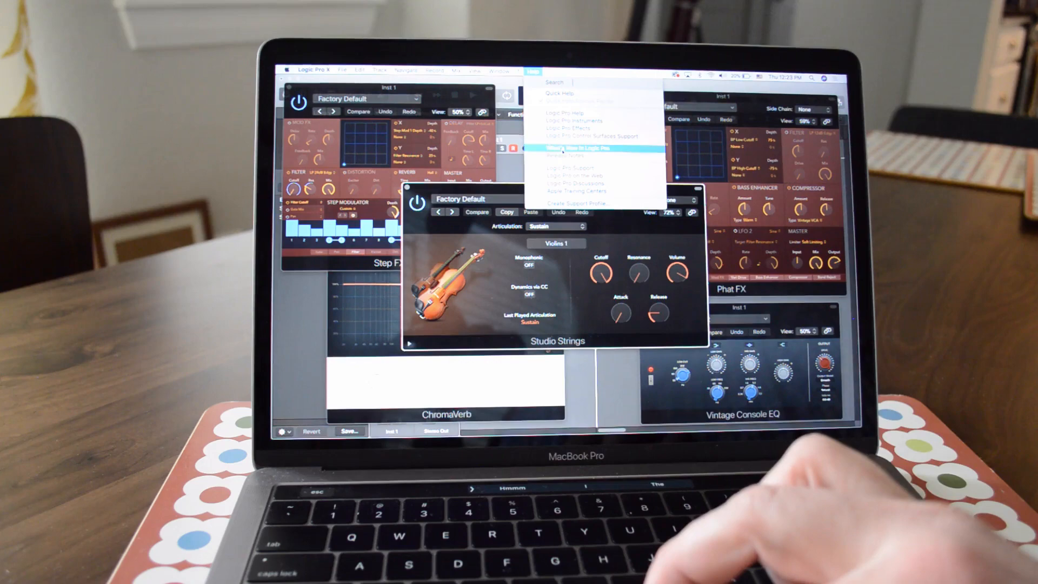
left_click(568, 147)
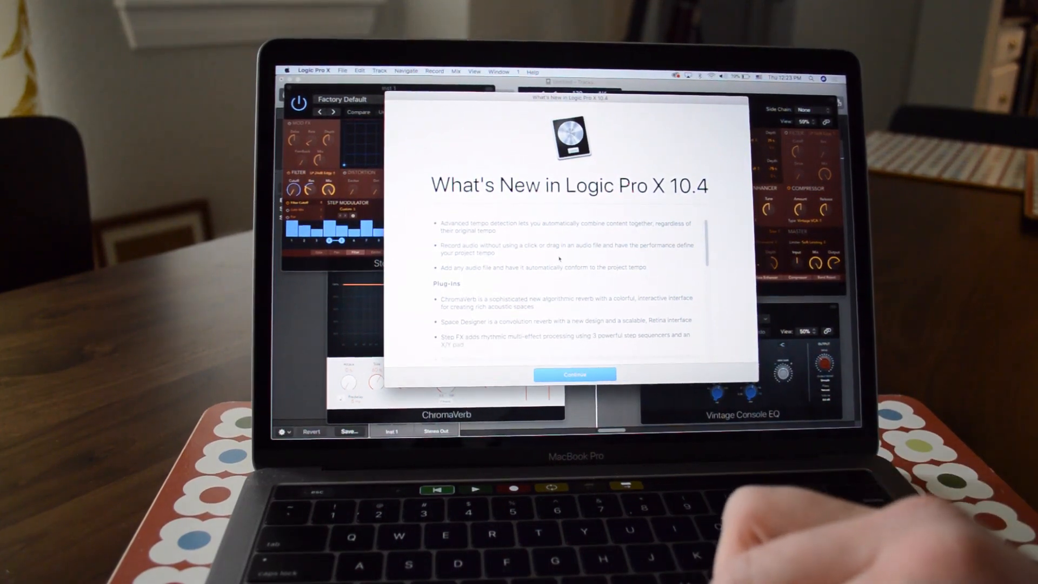
Step: Scroll the 10.4 feature list past ChromaVerb and Step FX down to Additional Features
scroll("down", 3)
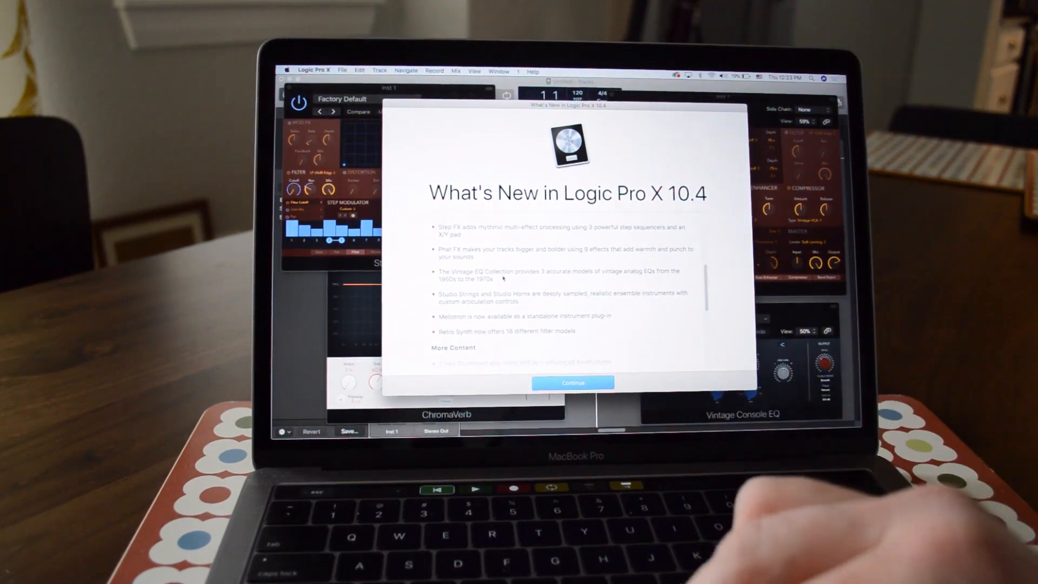
scroll("down", 3)
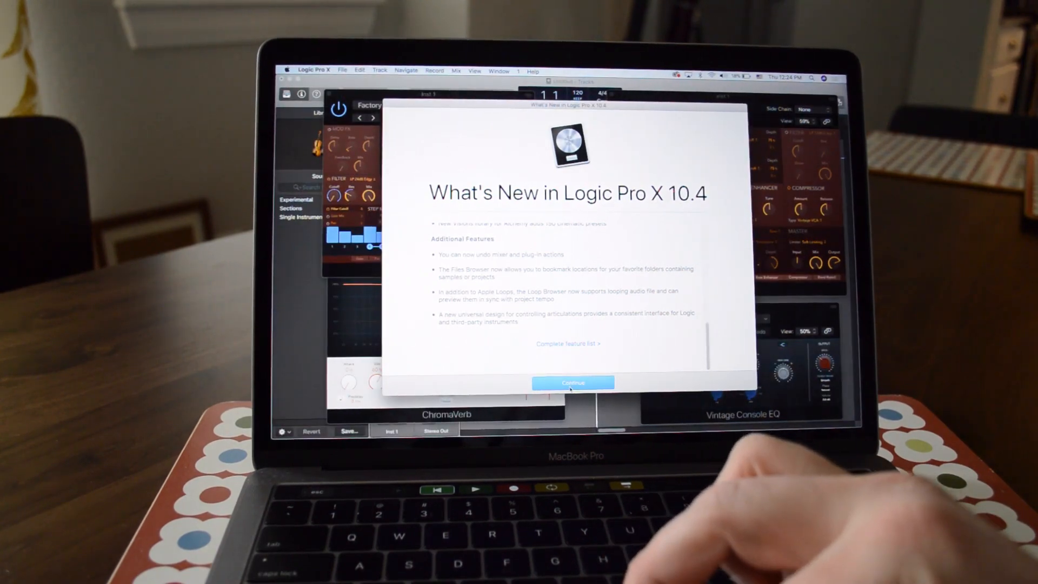
Step: Continue out of the What's New overview and bring Studio Strings to the front
left_click(573, 383)
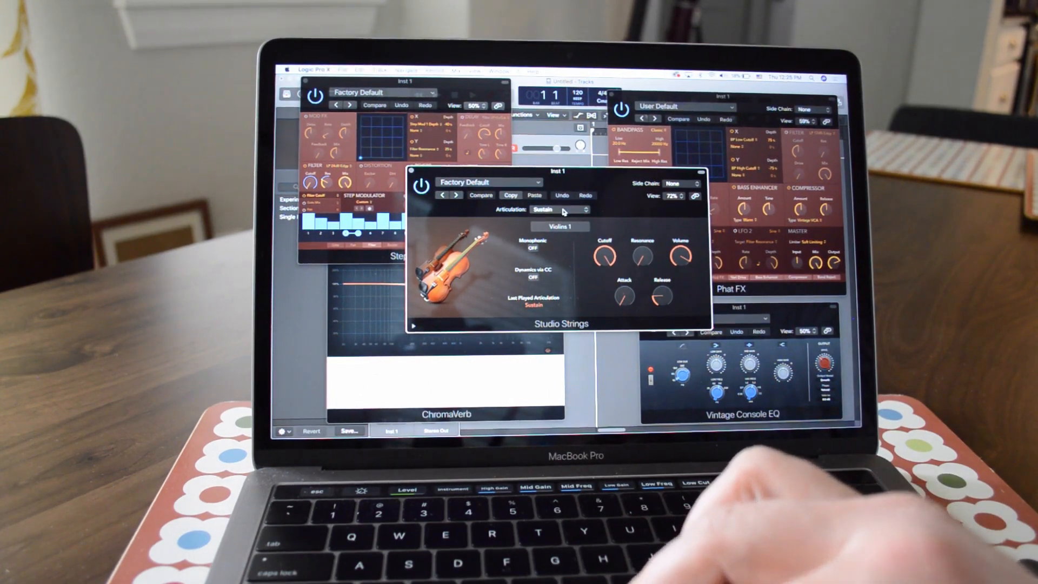
left_click(560, 210)
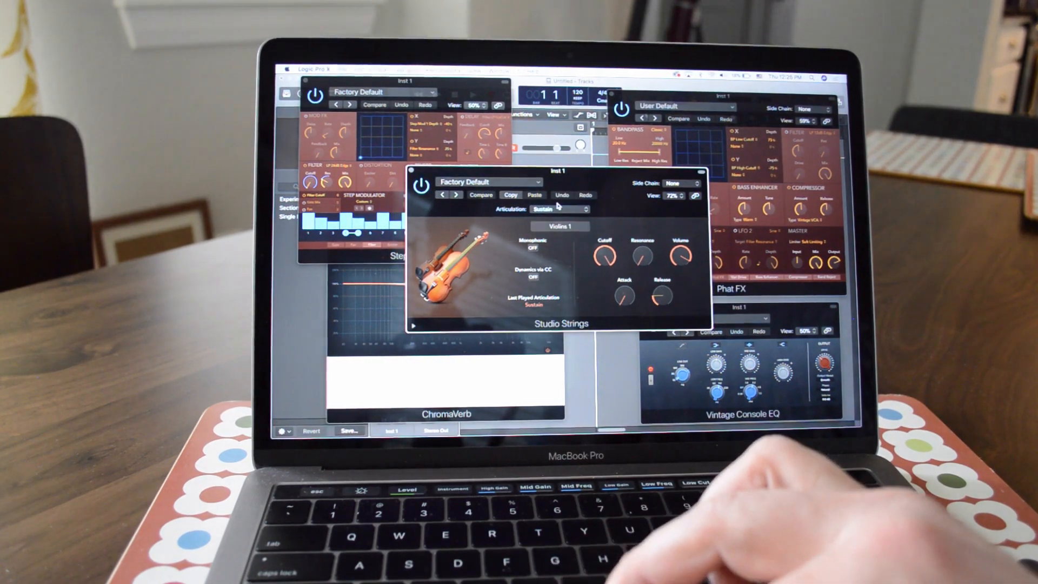
left_click(559, 209)
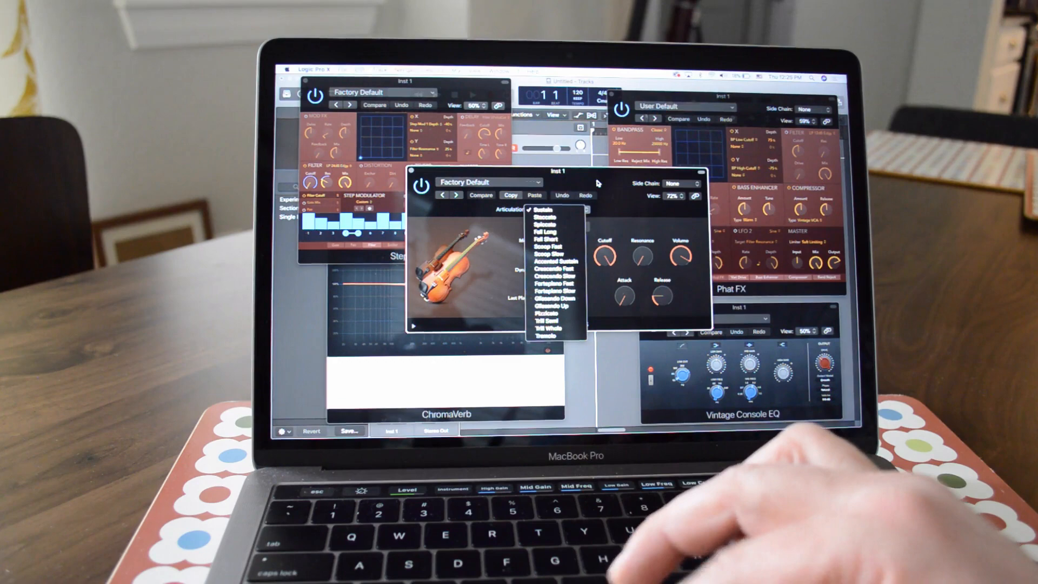
left_click(543, 210)
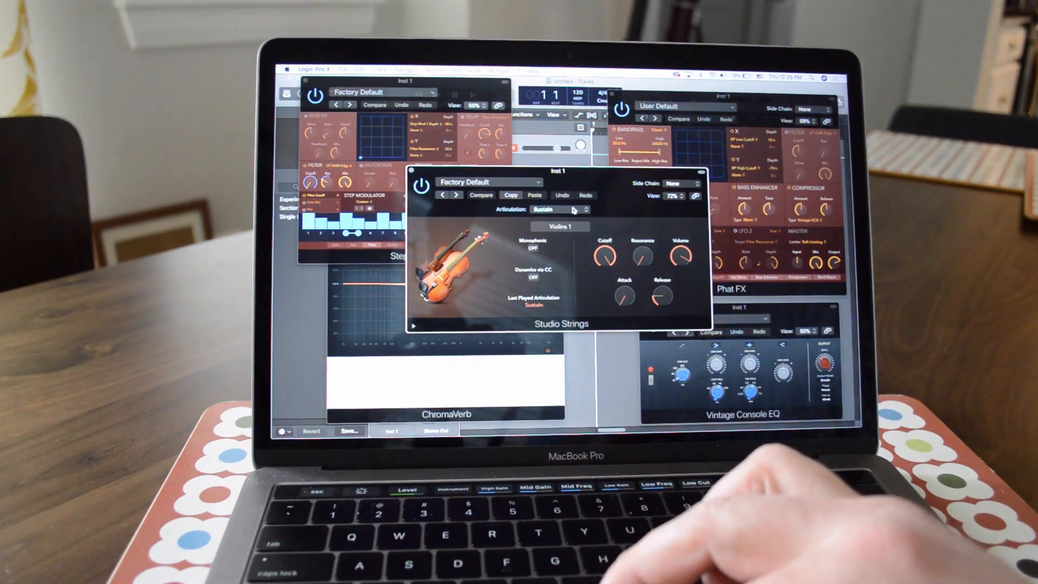